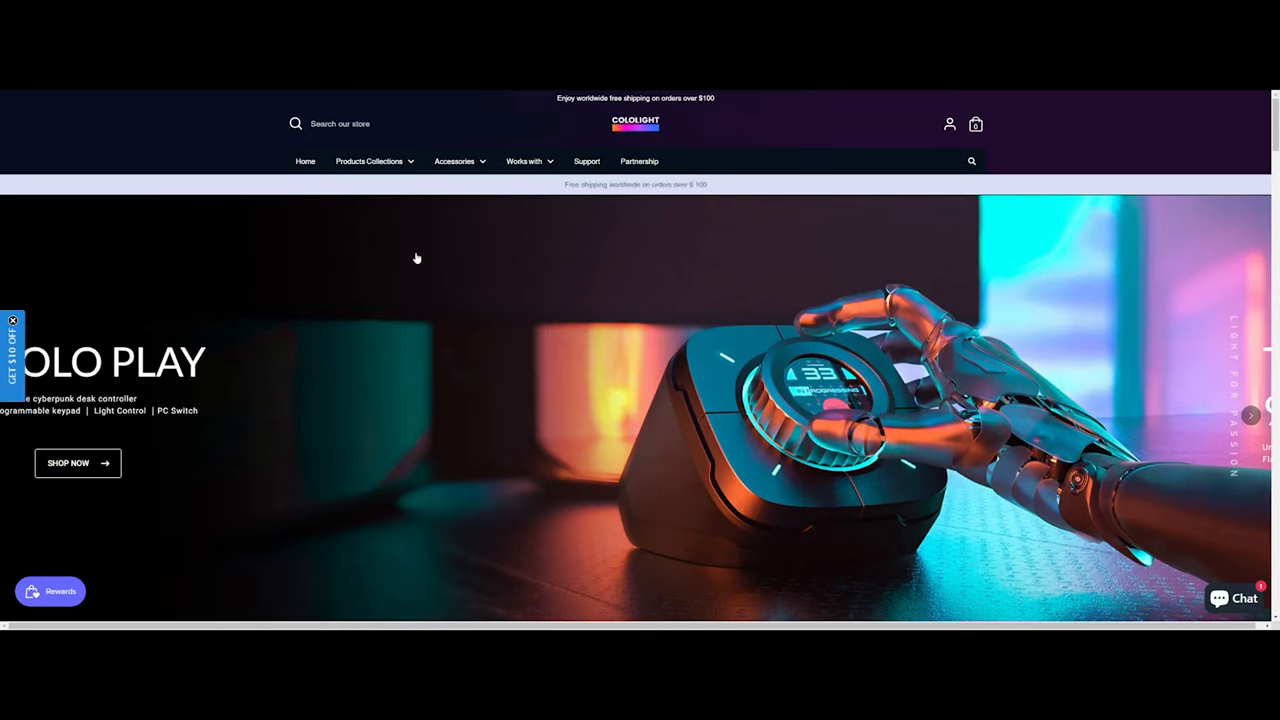
{"action": "mouse_move", "coordinate": [376, 160]}
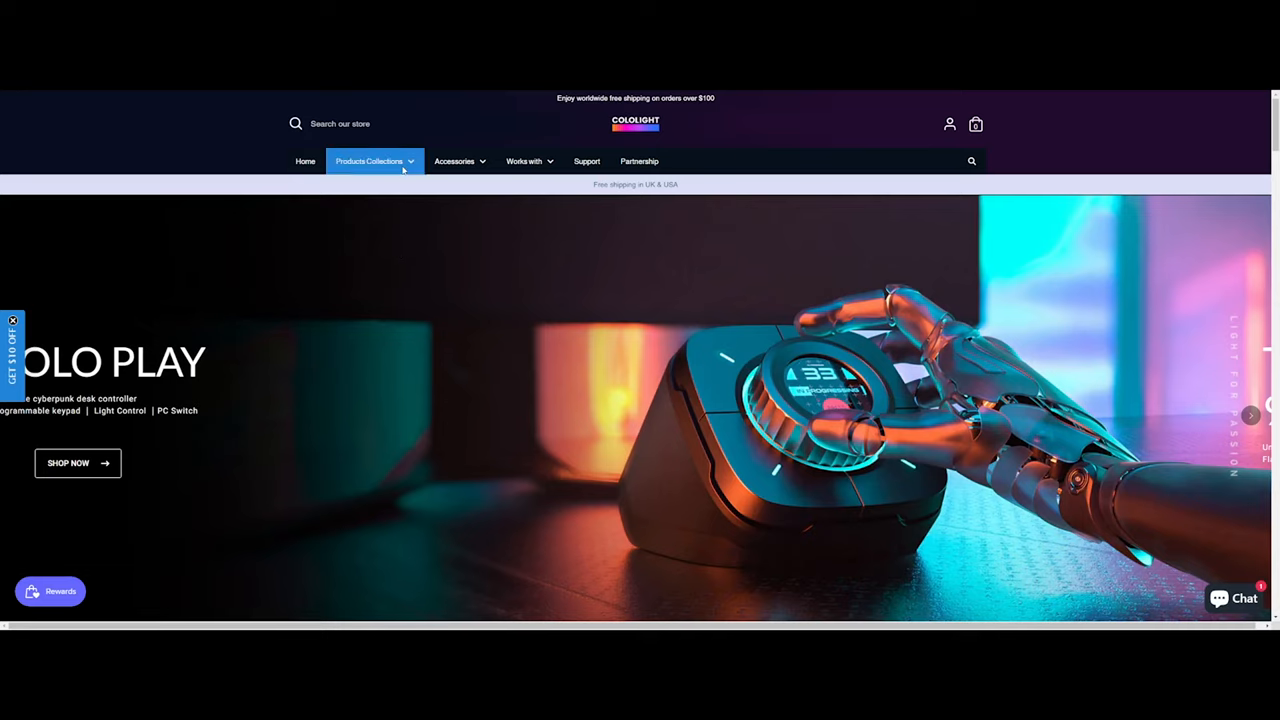
Step: Browse Products Collections to the Colo Play page and reach its desktop download page
{"action": "left_click", "coordinate": [372, 160]}
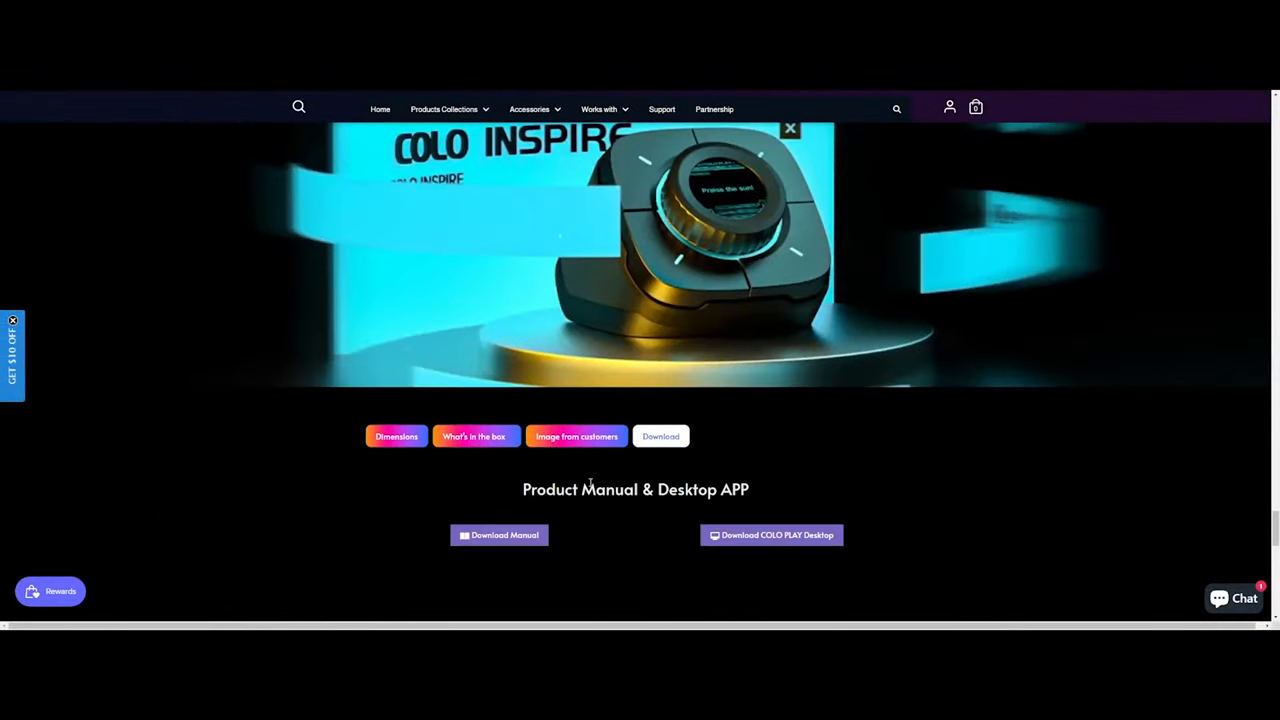
{"action": "left_click", "coordinate": [770, 536]}
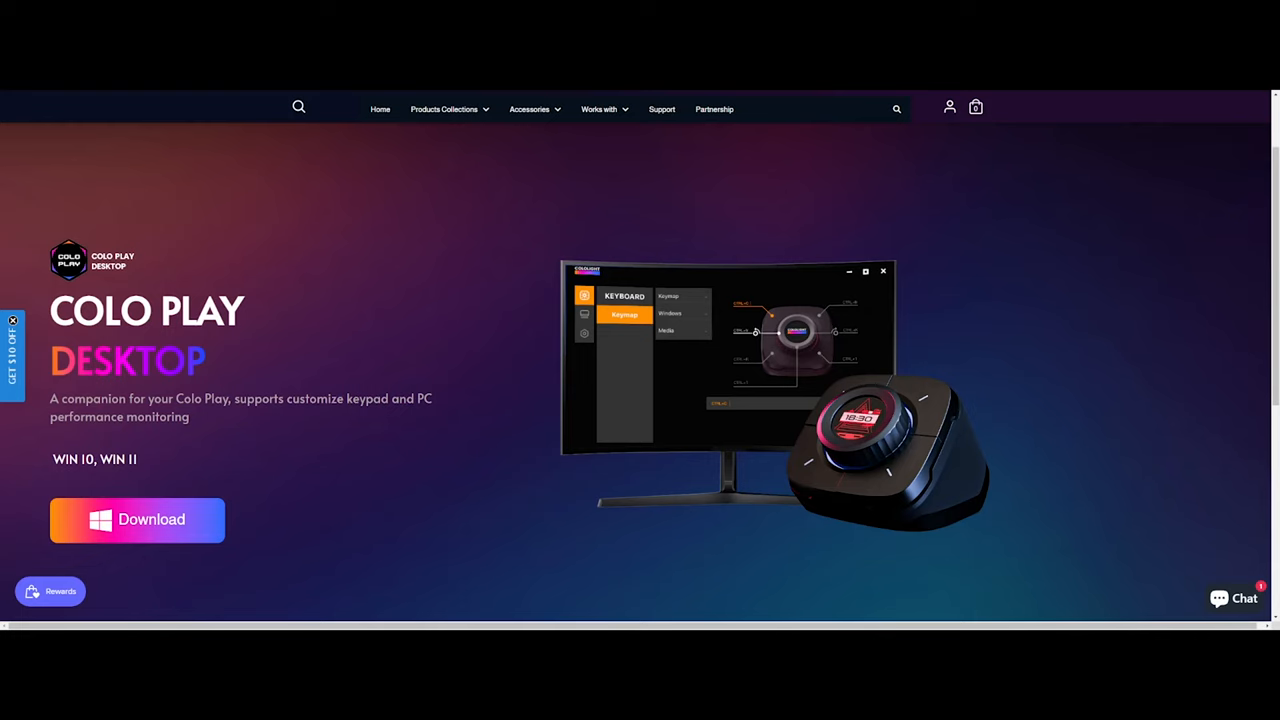
Step: Download the Colo Play Desktop installer and run it anyway past the SmartScreen warning
{"action": "left_click", "coordinate": [136, 520]}
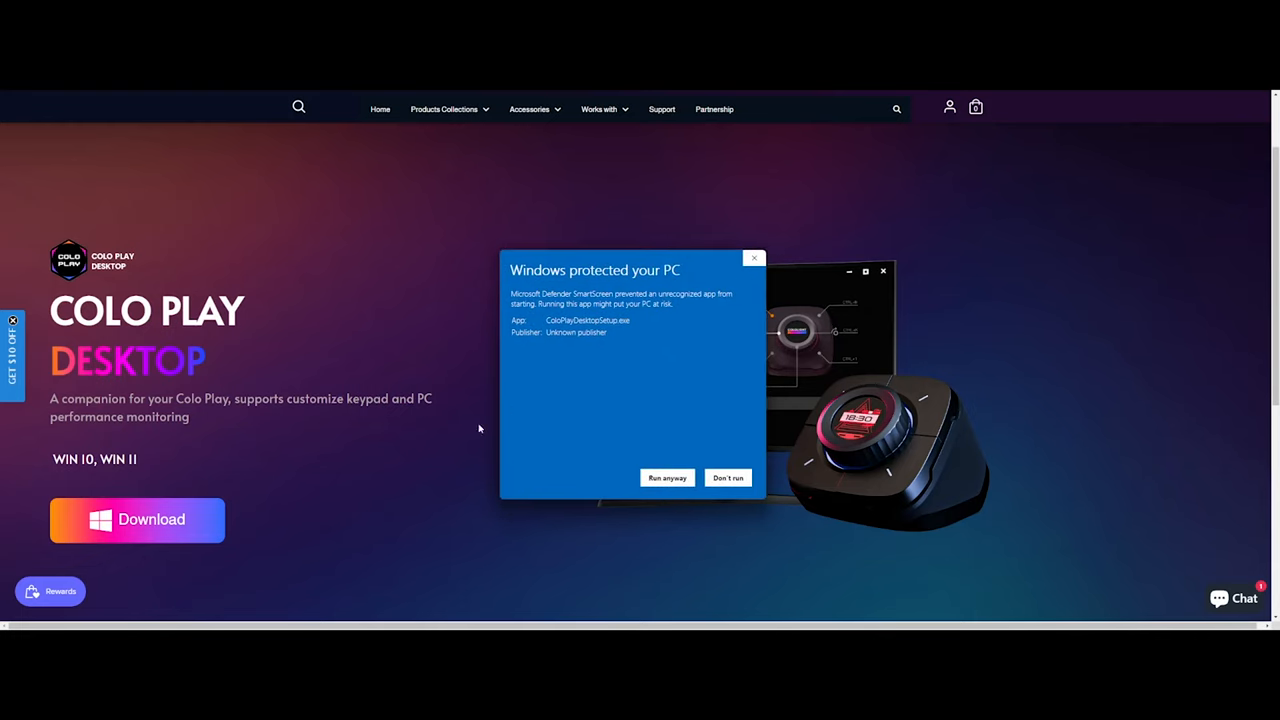
{"action": "mouse_move", "coordinate": [616, 284]}
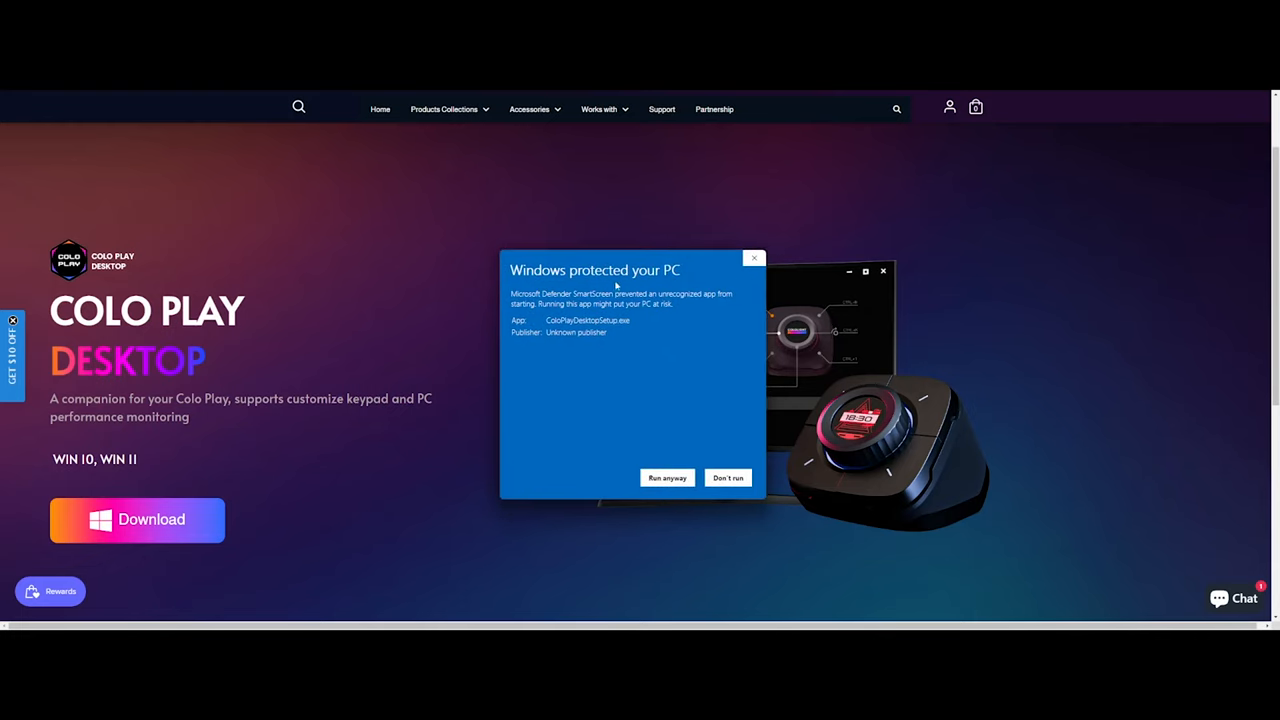
{"action": "left_click", "coordinate": [666, 476]}
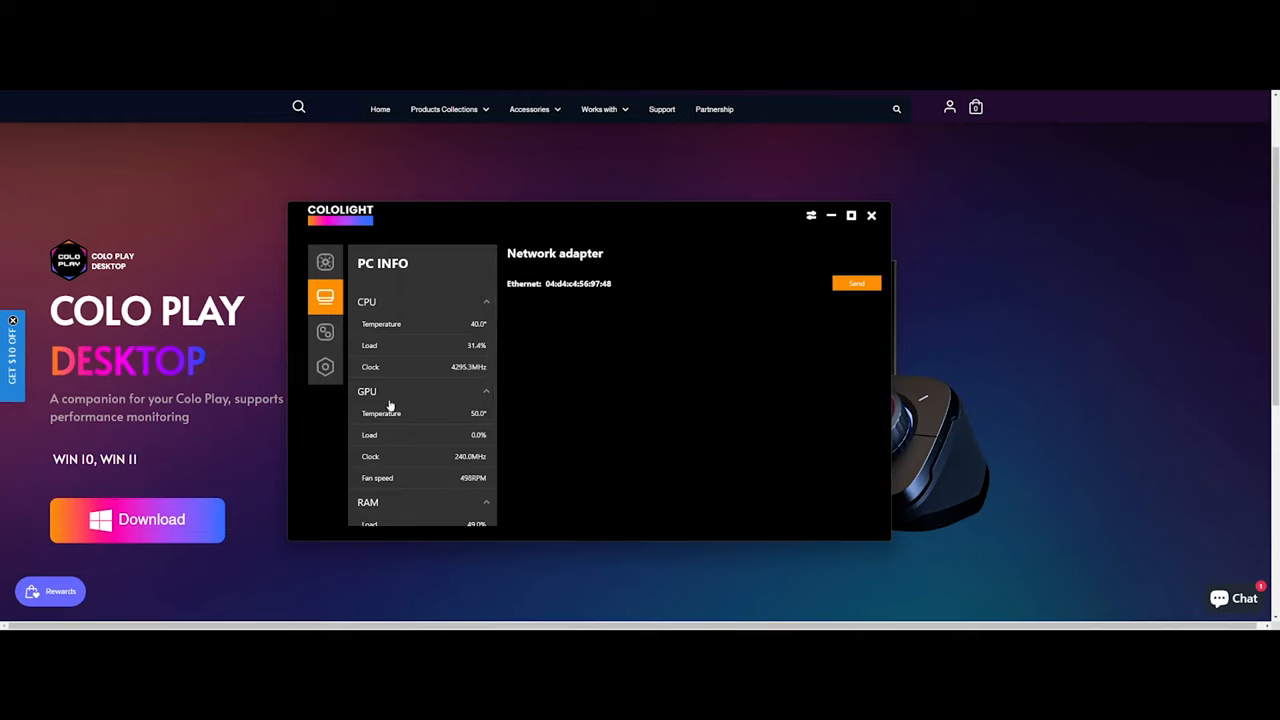
Step: Review the PC INFO CPU, GPU, RAM and network readings, then show the application slots
{"action": "scroll", "scroll_direction": "down", "scroll_amount": 3}
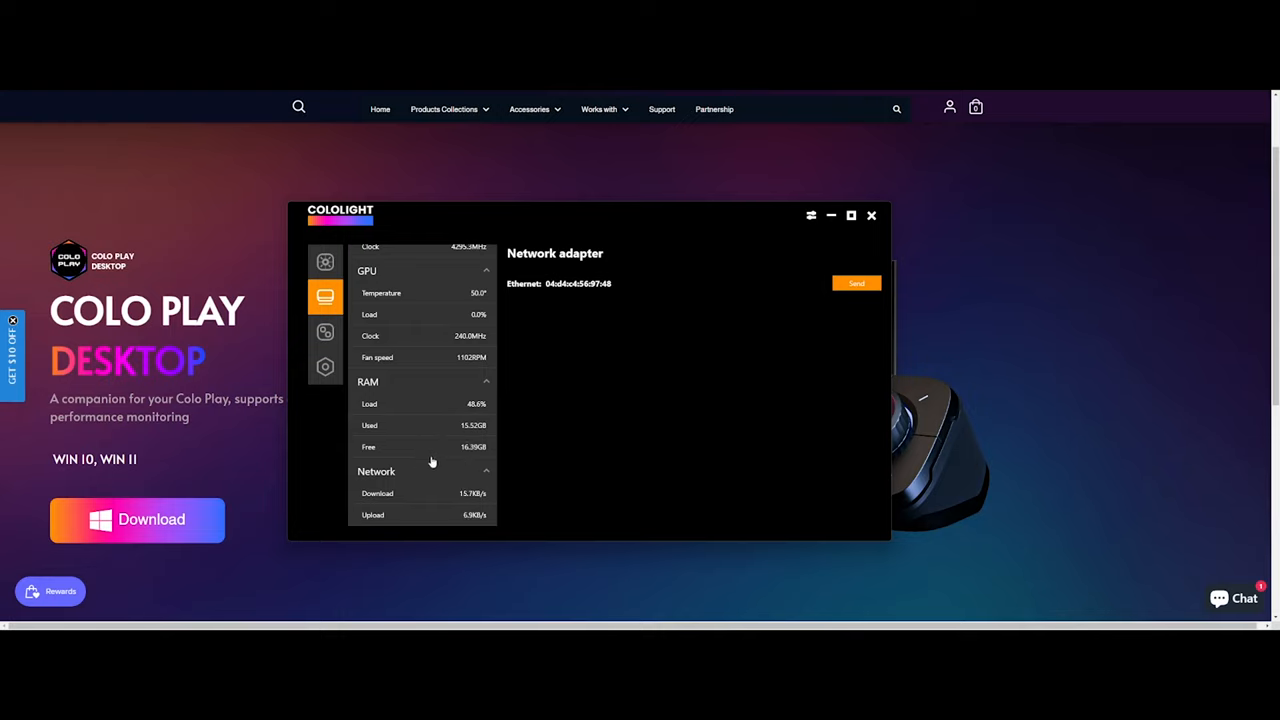
{"action": "mouse_move", "coordinate": [330, 332]}
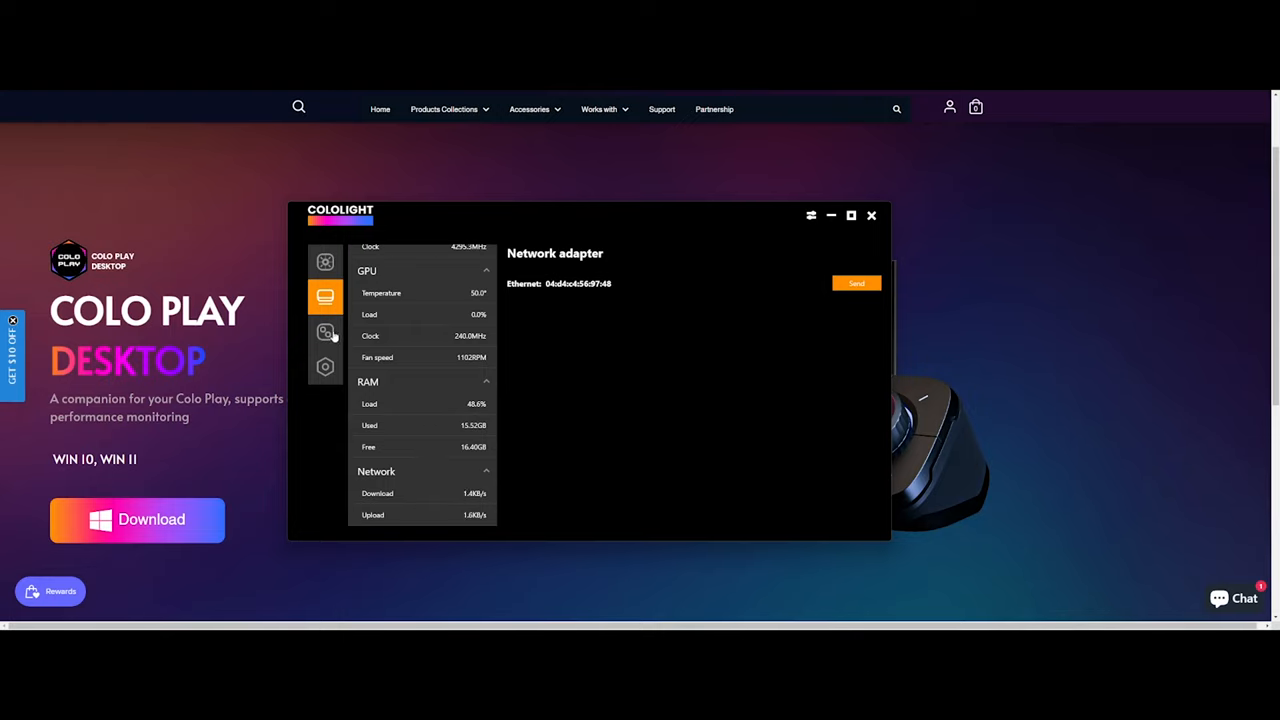
{"action": "left_click", "coordinate": [324, 332]}
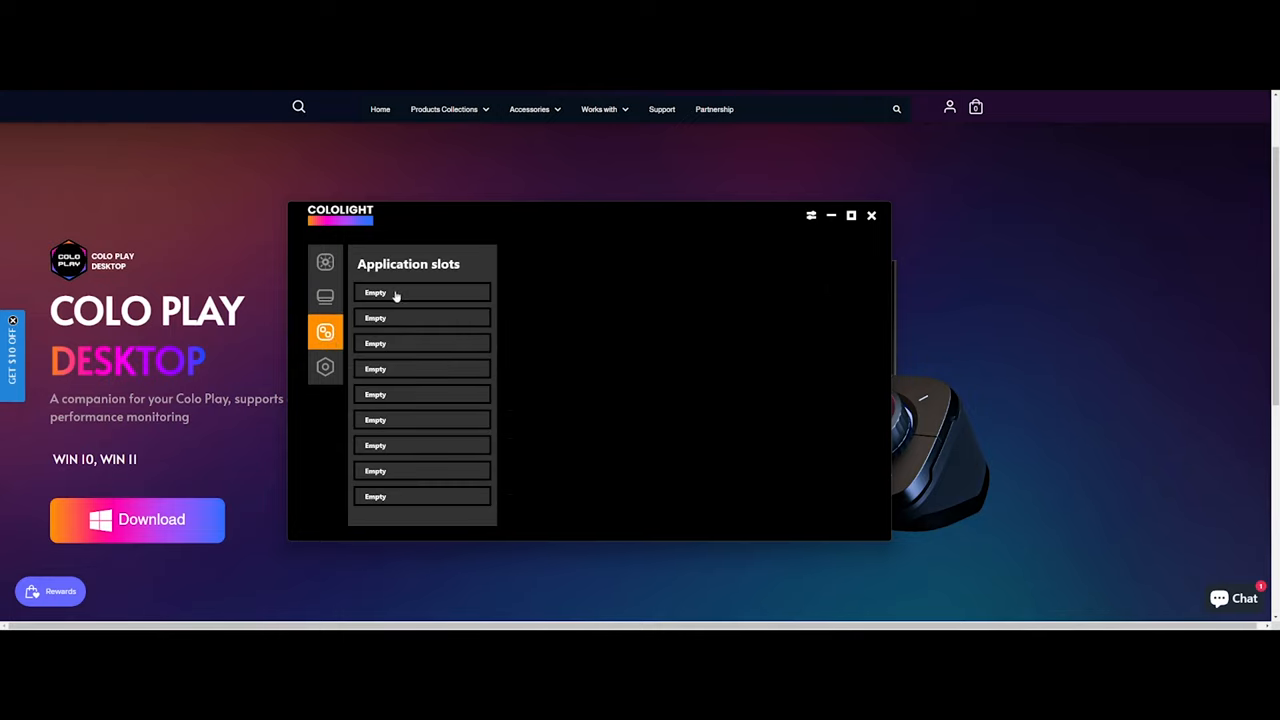
Step: Browse the first slot's local apps (PC Switch, Keypad descriptions) and the extension app list
{"action": "left_click", "coordinate": [420, 292]}
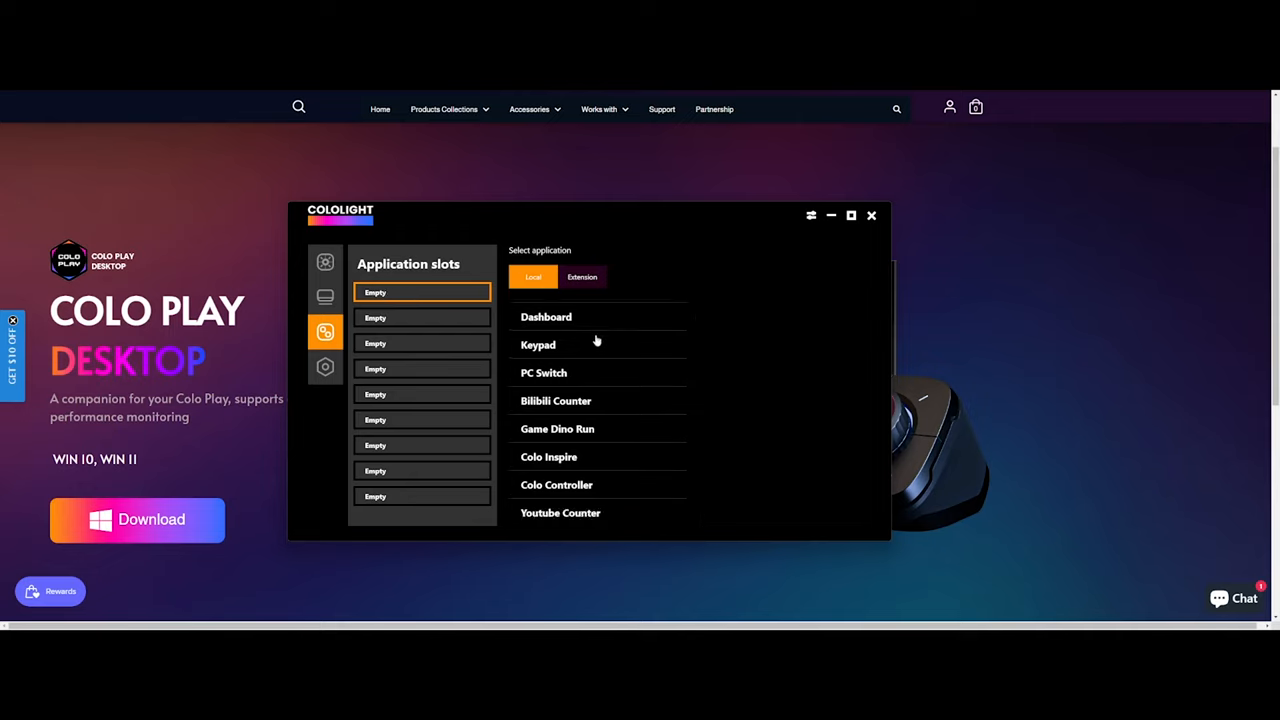
{"action": "mouse_move", "coordinate": [576, 500]}
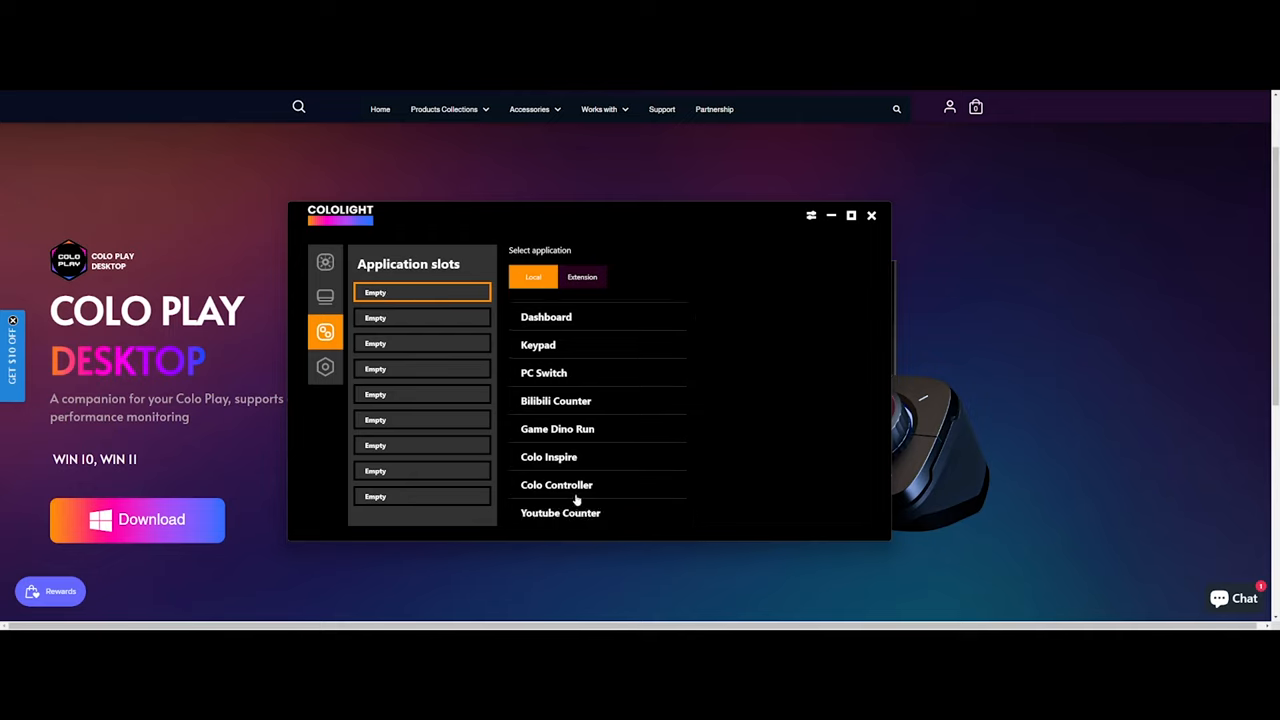
{"action": "mouse_move", "coordinate": [564, 420]}
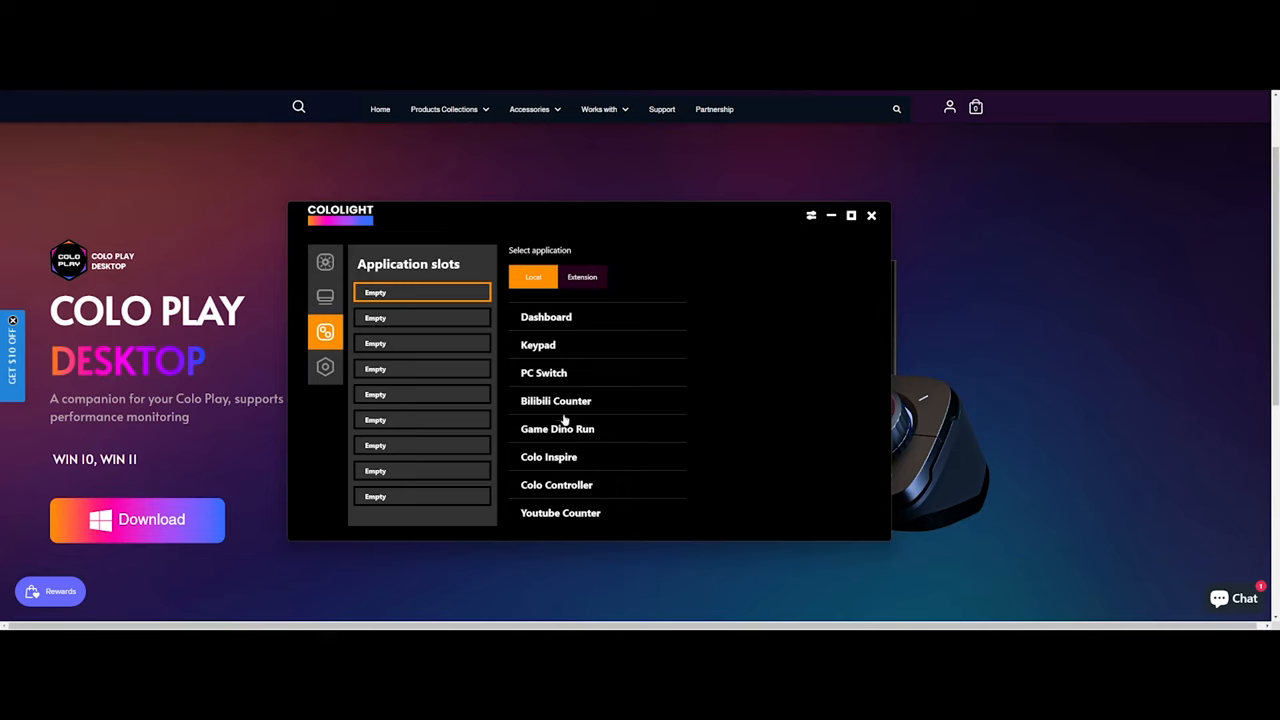
{"action": "left_click", "coordinate": [544, 372]}
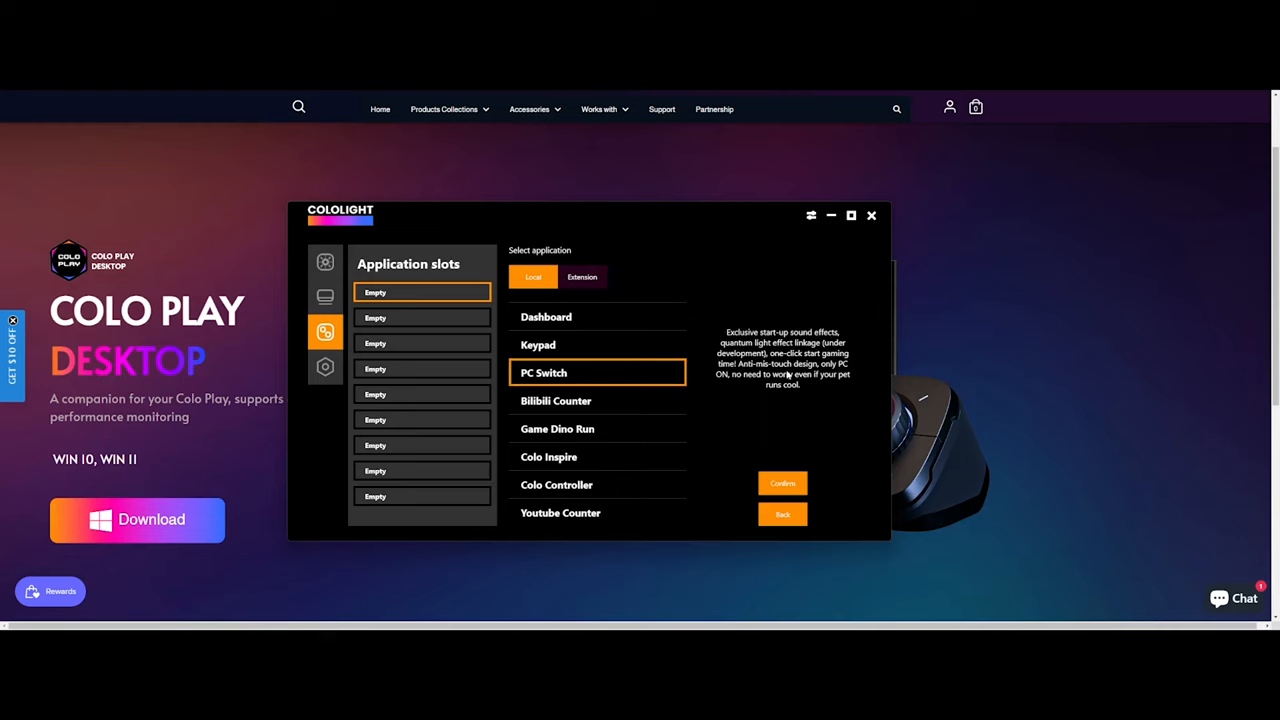
{"action": "mouse_move", "coordinate": [788, 390]}
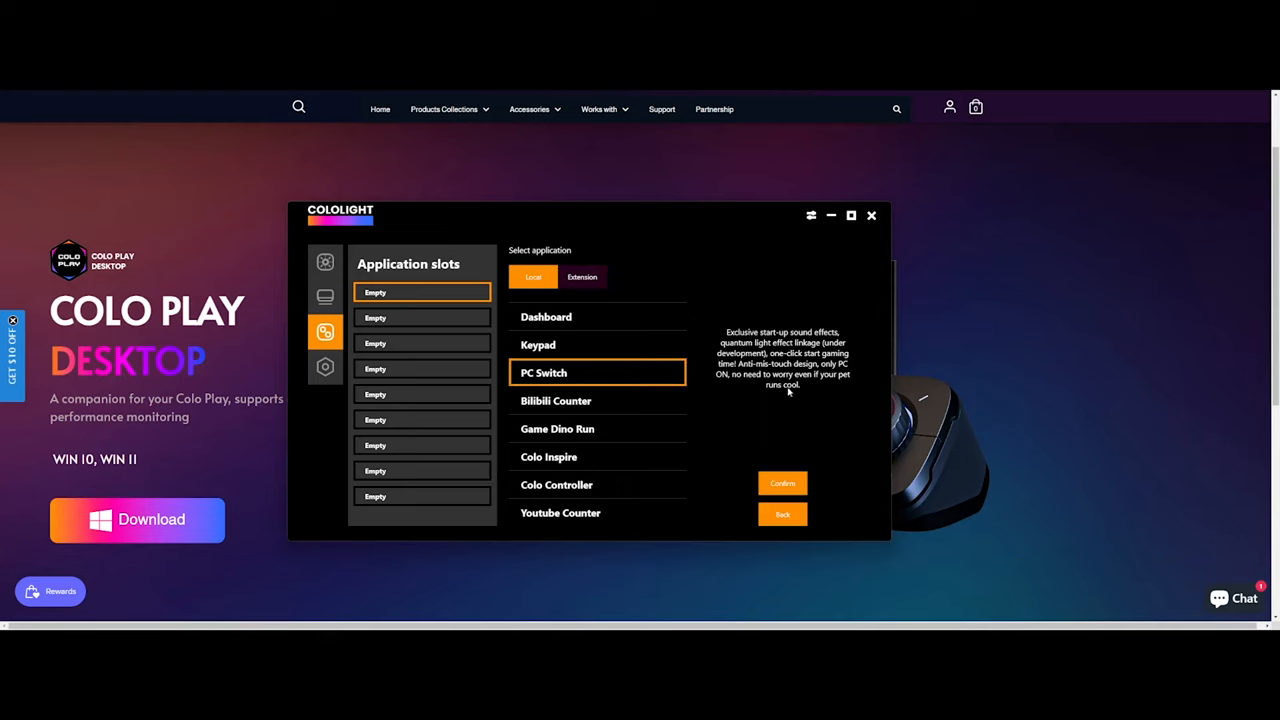
{"action": "mouse_move", "coordinate": [790, 400]}
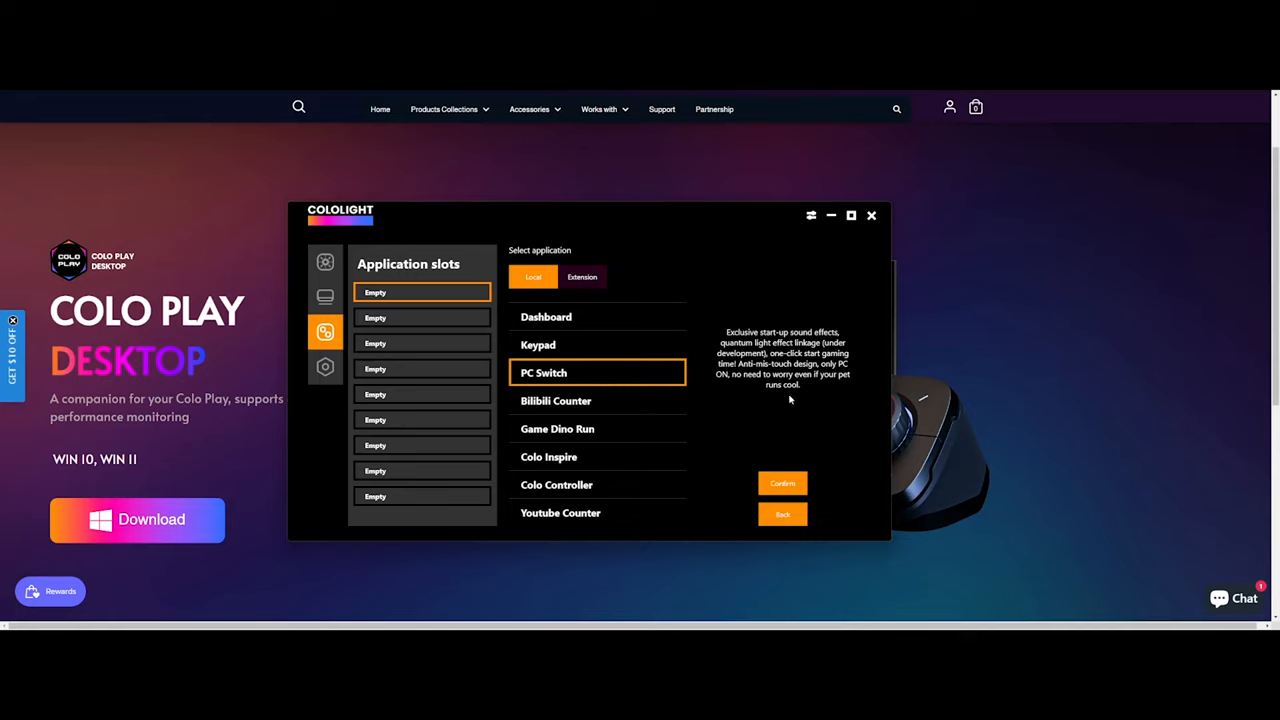
{"action": "mouse_move", "coordinate": [700, 400]}
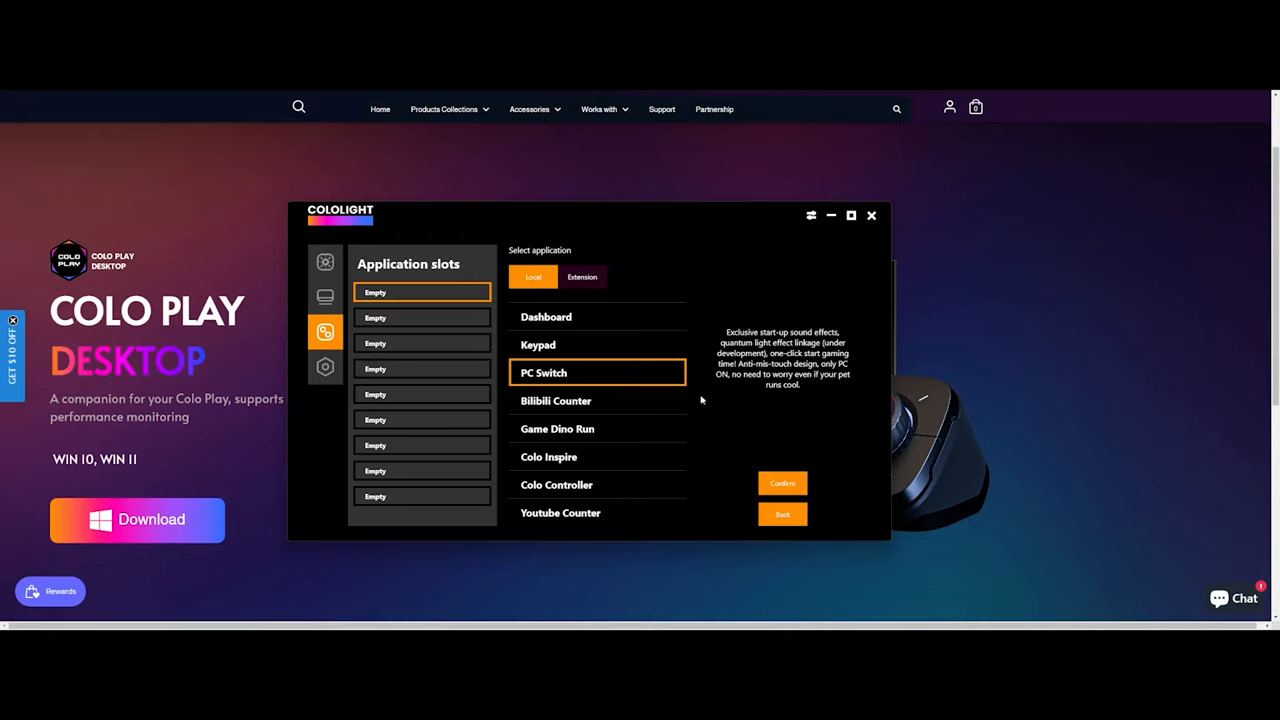
{"action": "left_click", "coordinate": [598, 344]}
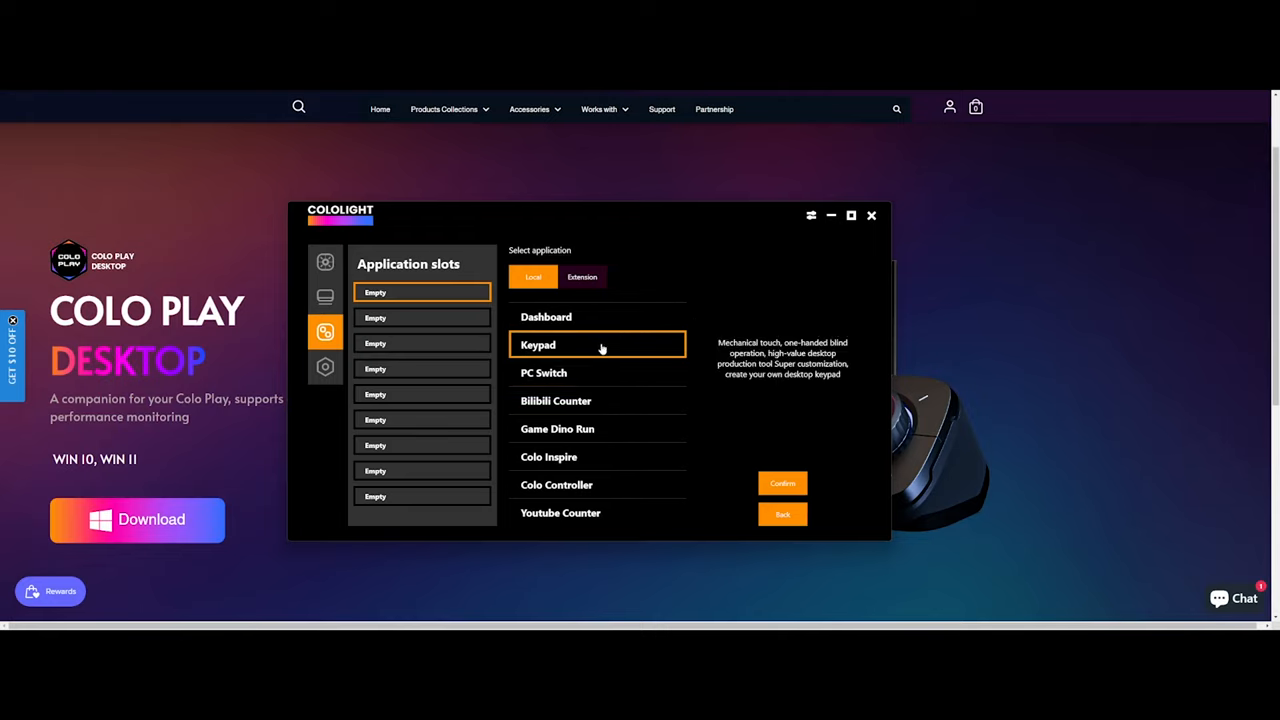
{"action": "left_click", "coordinate": [582, 276]}
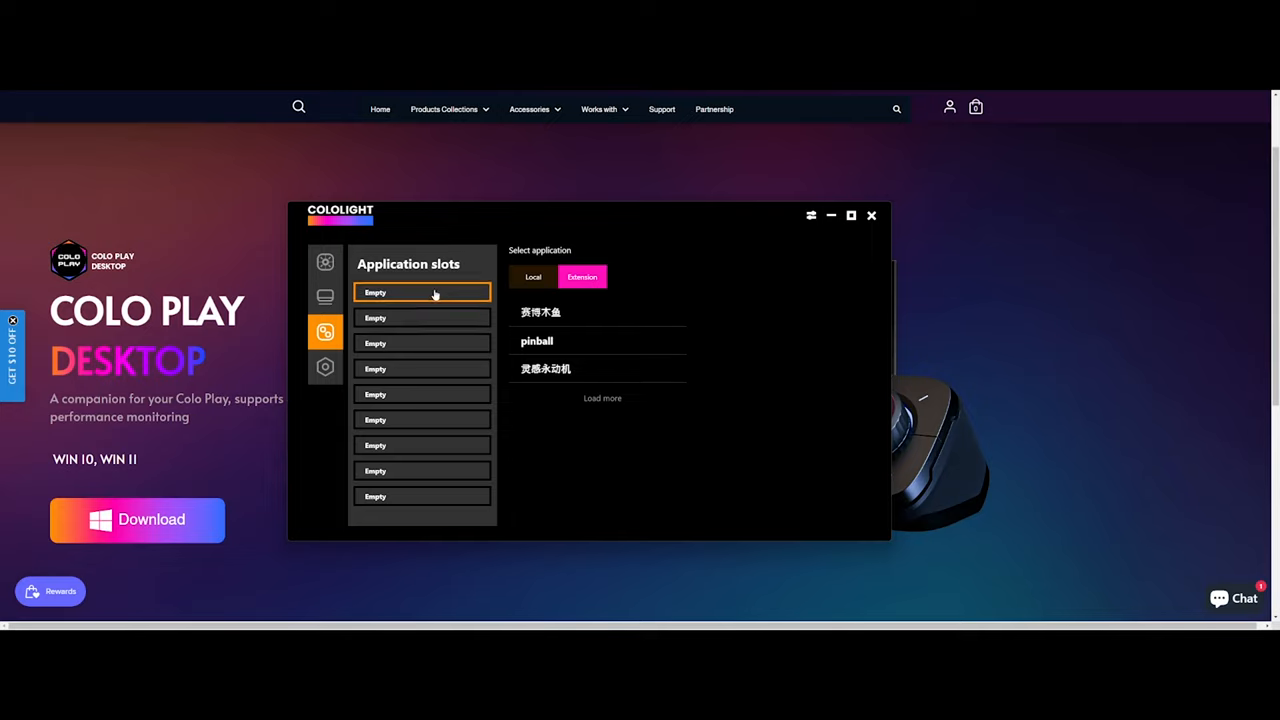
{"action": "mouse_move", "coordinate": [412, 368]}
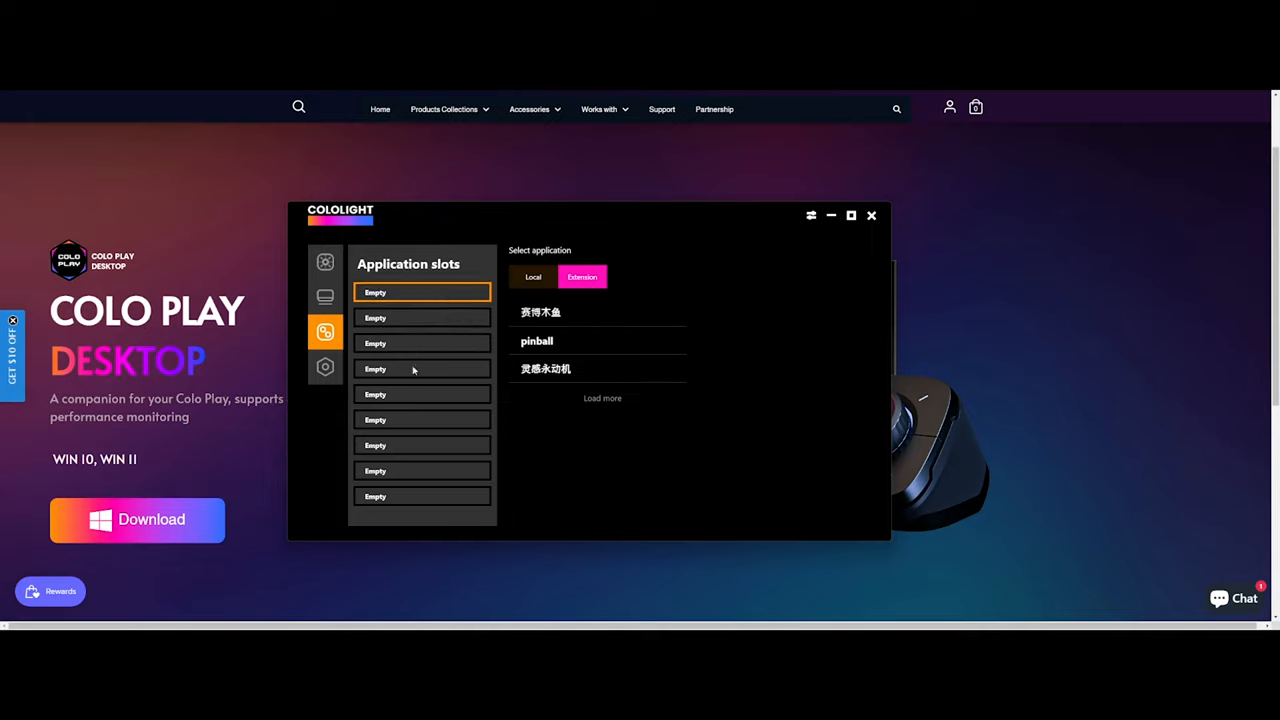
Step: View the Wi-Fi and flash settings, then reach the keyboard Layer 1 macro setup
{"action": "left_click", "coordinate": [324, 366]}
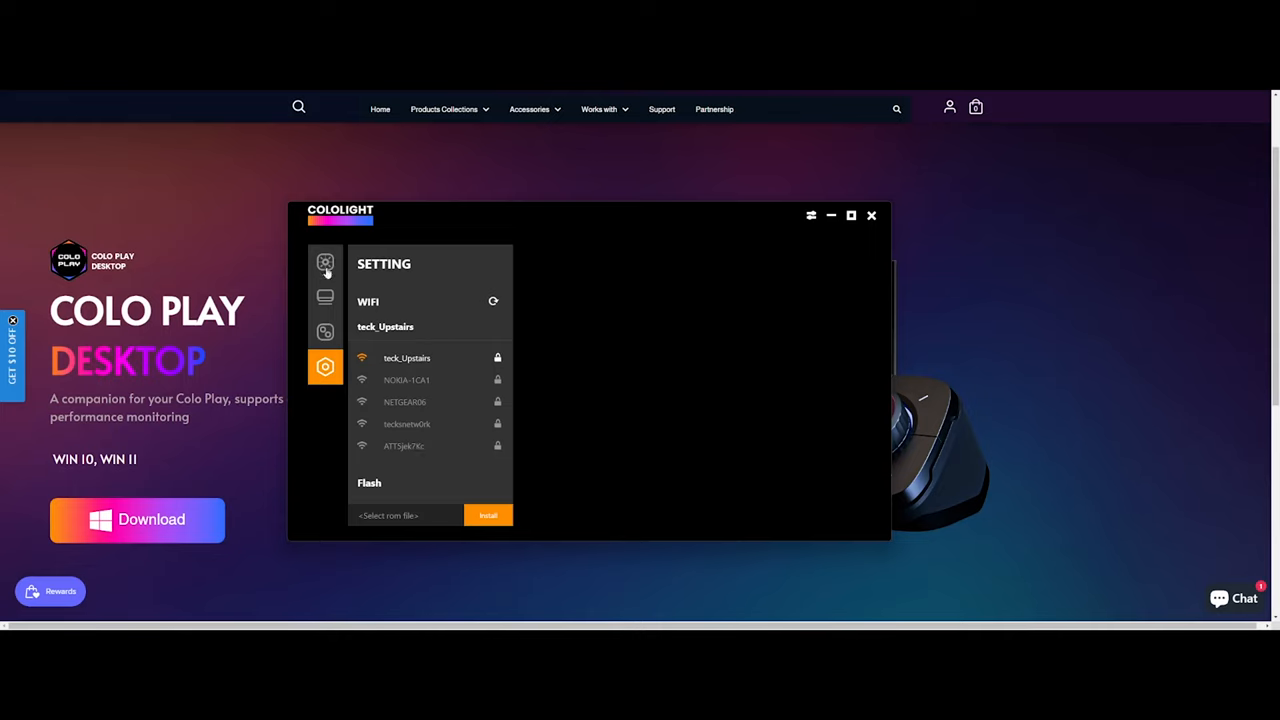
{"action": "left_click", "coordinate": [324, 262]}
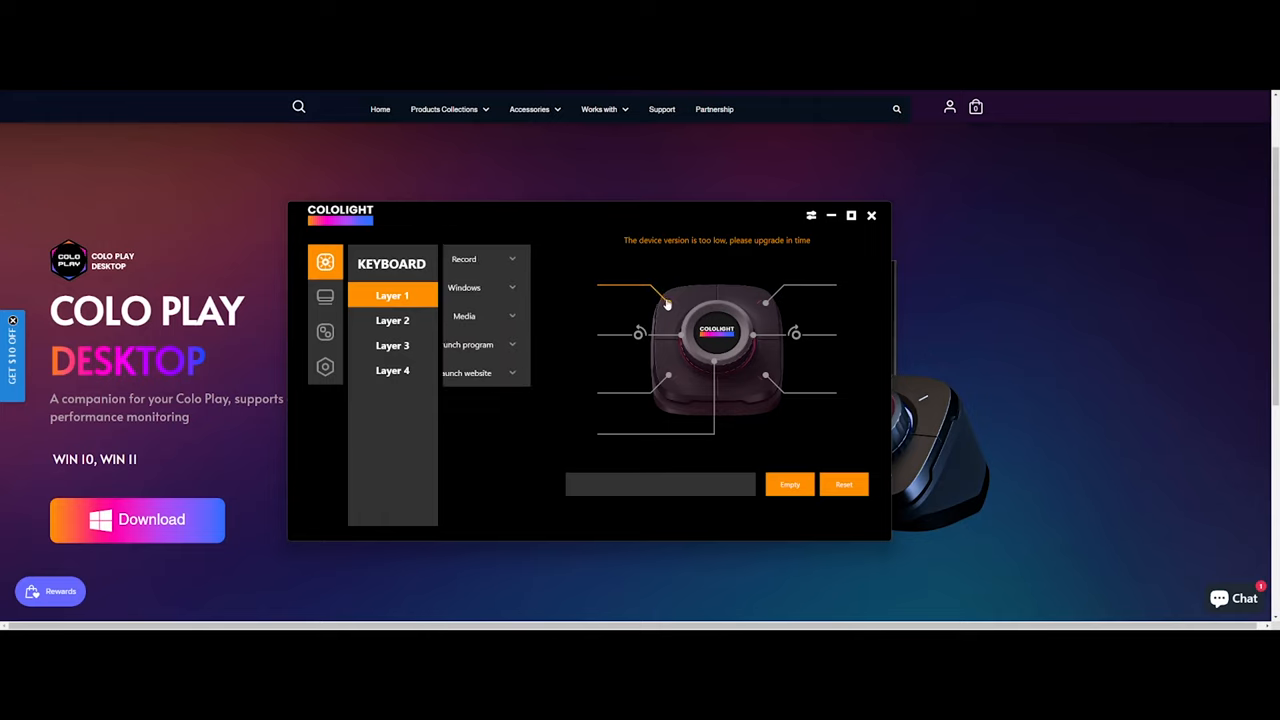
{"action": "left_click", "coordinate": [484, 260]}
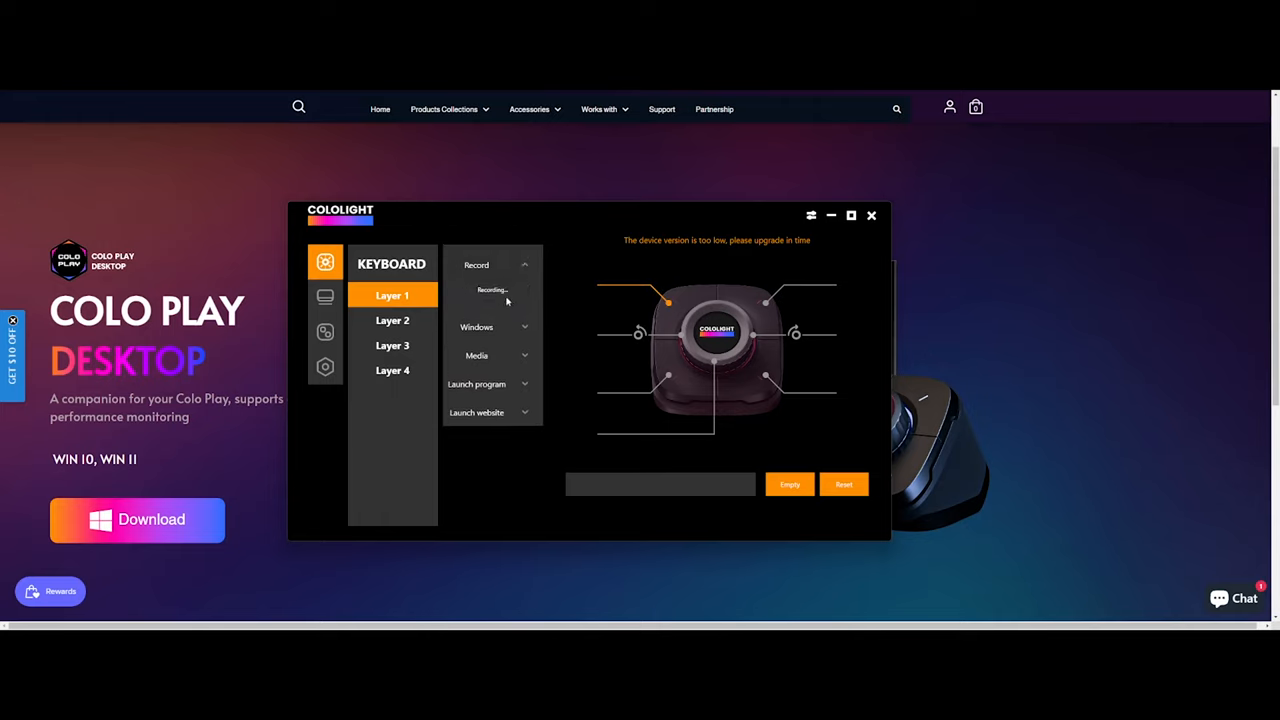
{"action": "left_click", "coordinate": [476, 264]}
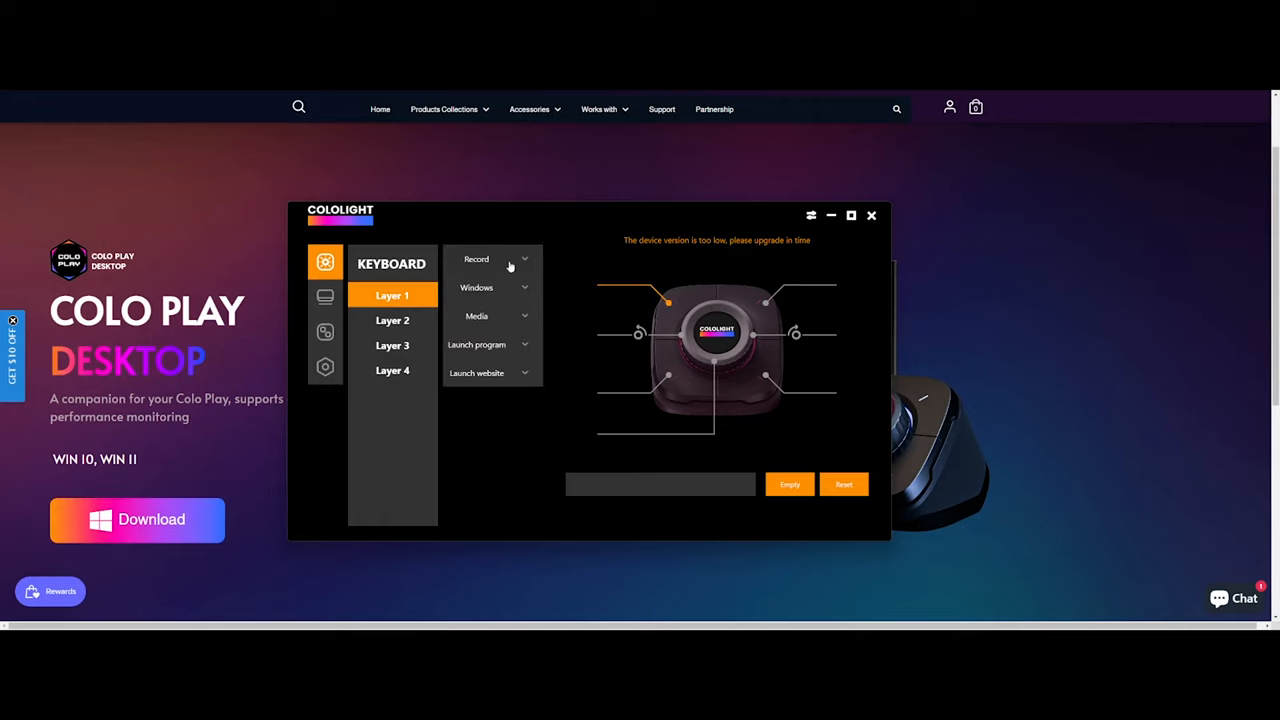
{"action": "left_click", "coordinate": [490, 288]}
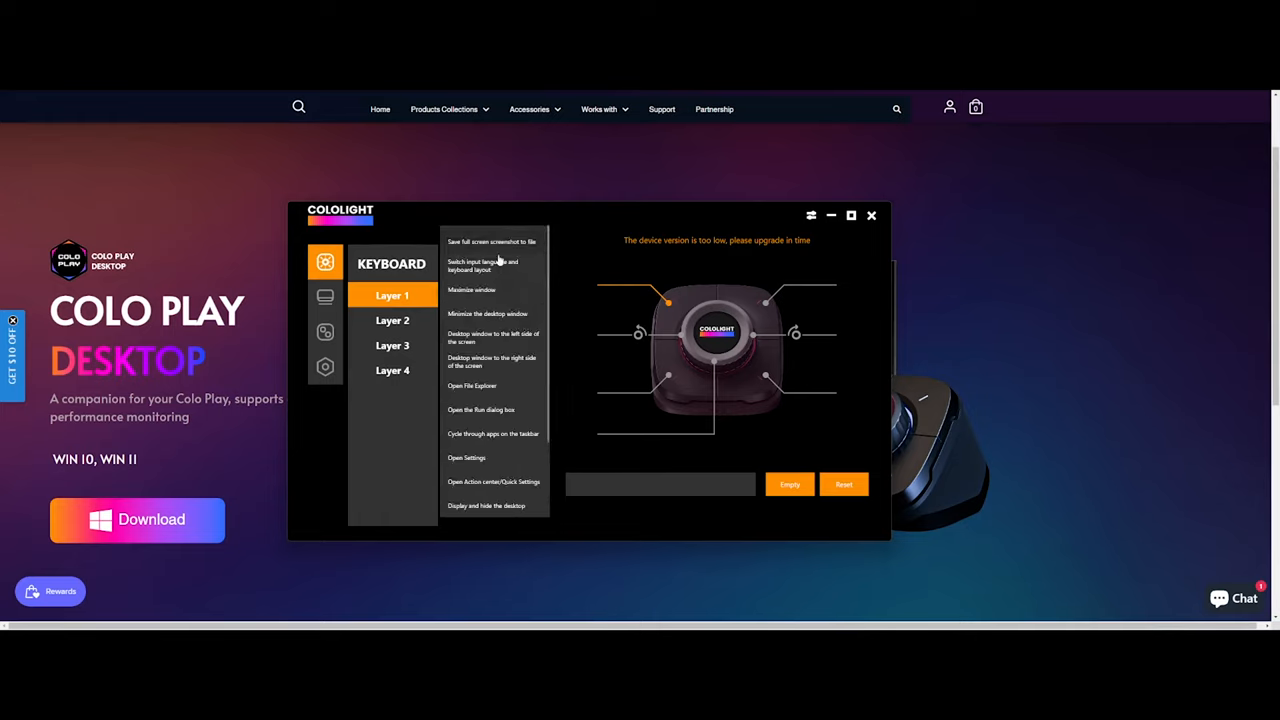
{"action": "scroll", "scroll_direction": "down", "scroll_amount": 3}
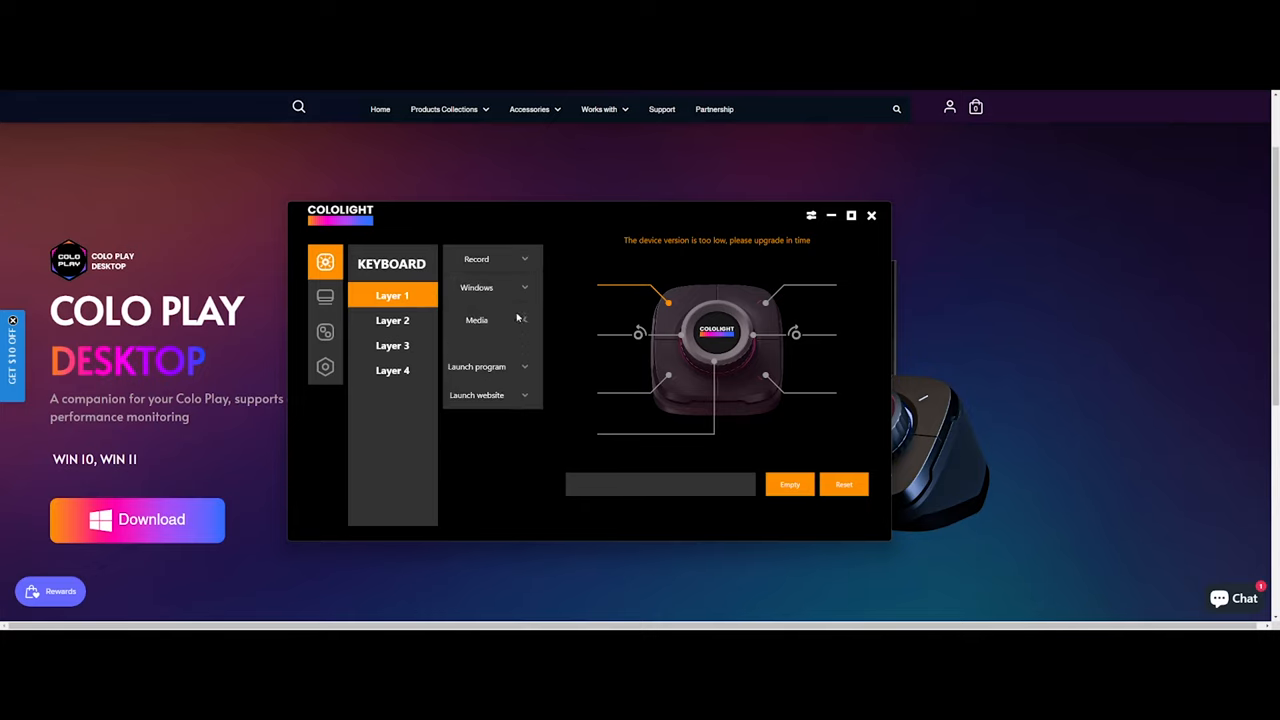
{"action": "left_click", "coordinate": [490, 320]}
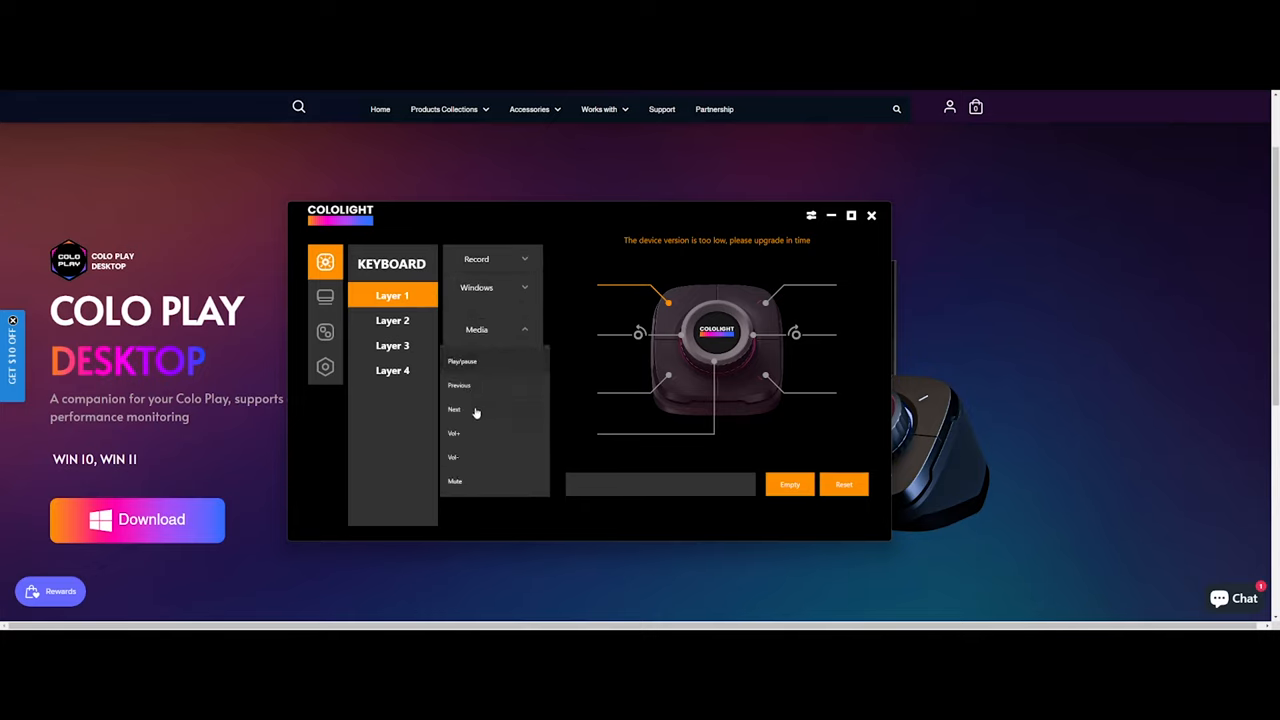
{"action": "left_click", "coordinate": [492, 328]}
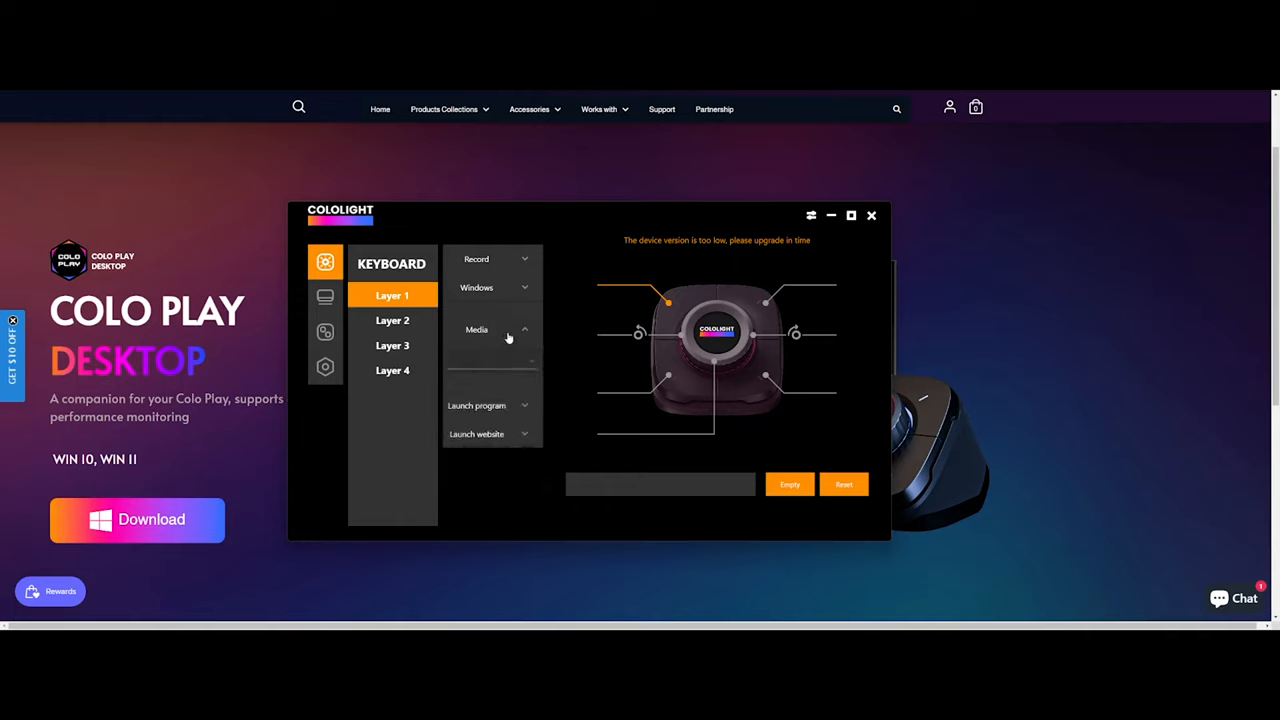
Step: Expand the launch-program and launch-website macros and enter 'you' as the YouTube website address
{"action": "left_click", "coordinate": [476, 404]}
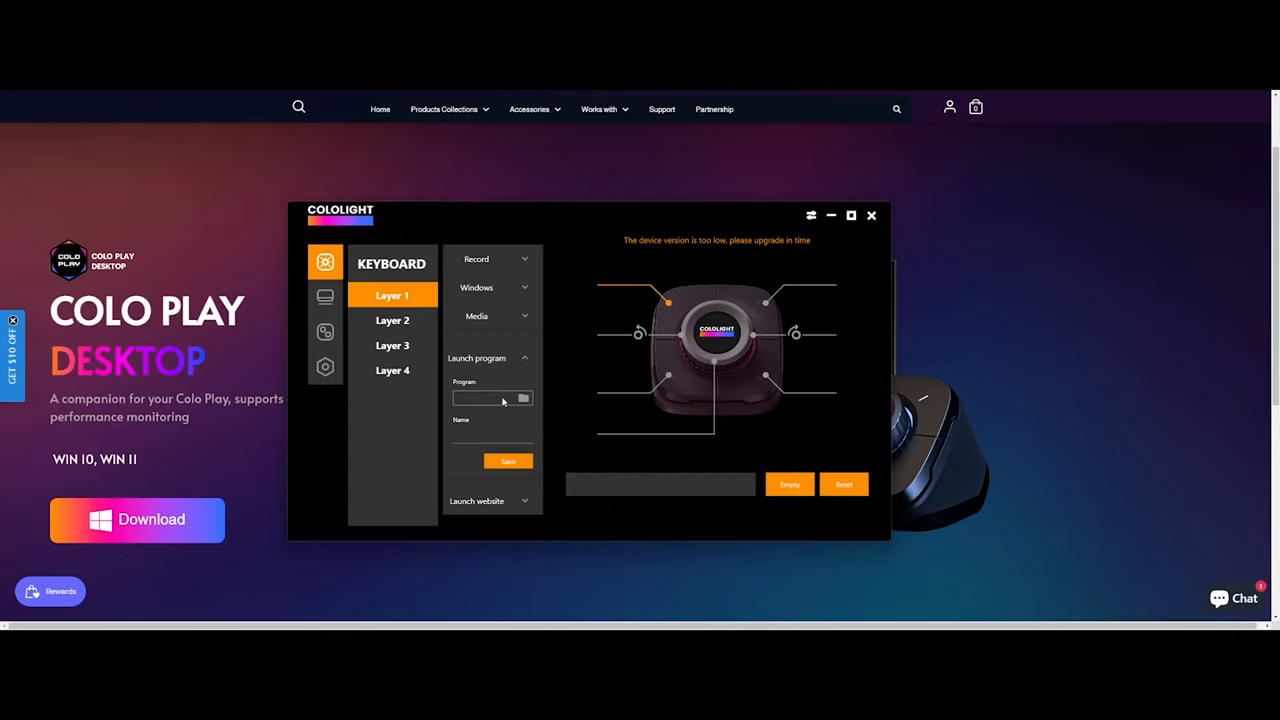
{"action": "mouse_move", "coordinate": [756, 390]}
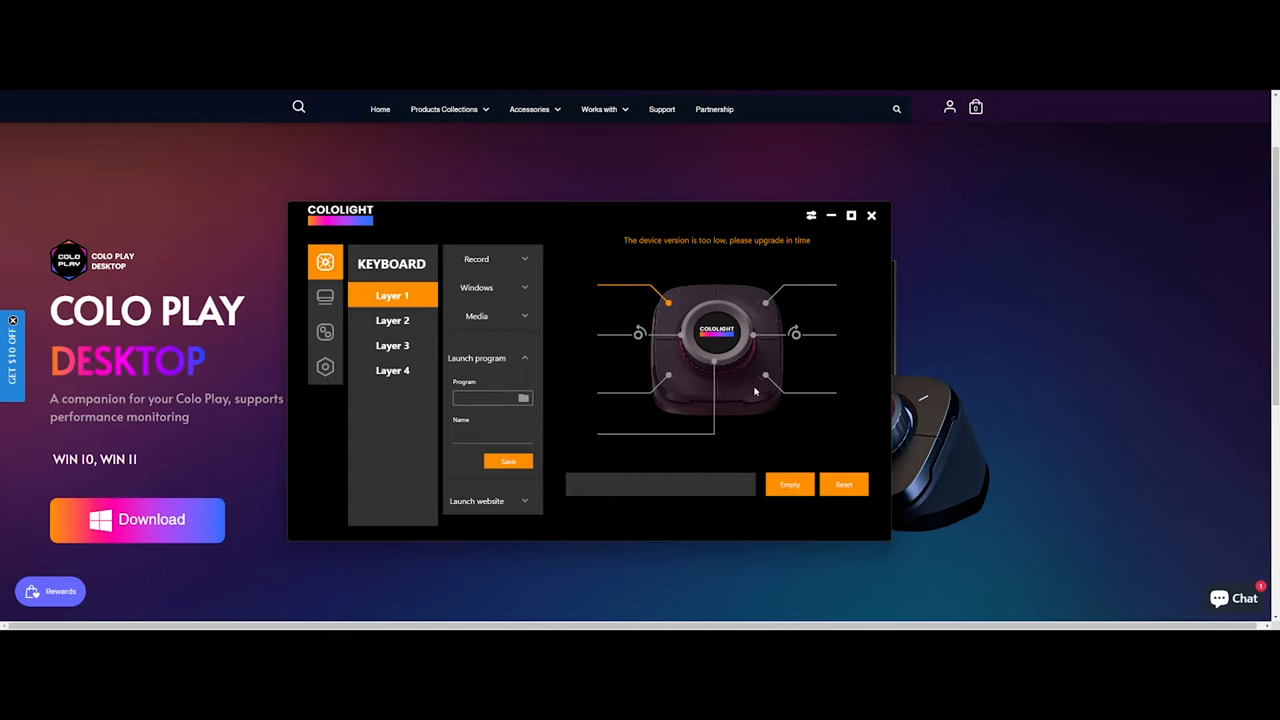
{"action": "mouse_move", "coordinate": [668, 312]}
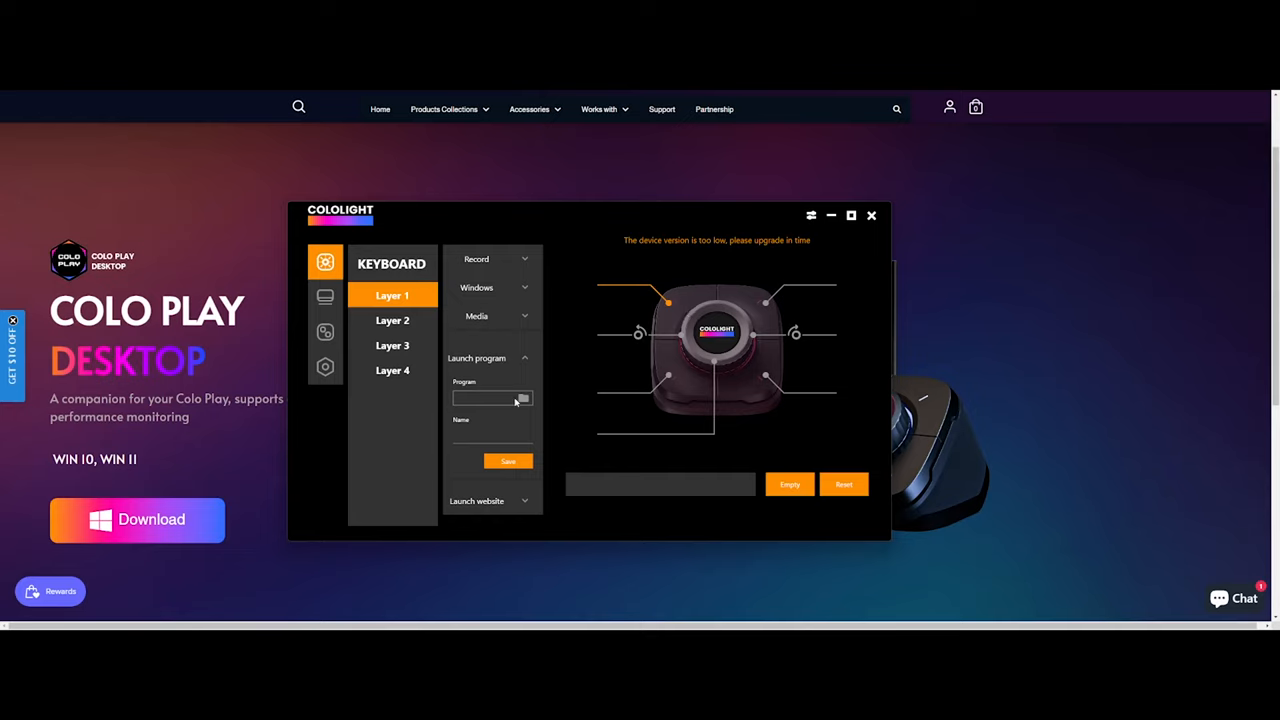
{"action": "left_click", "coordinate": [476, 500]}
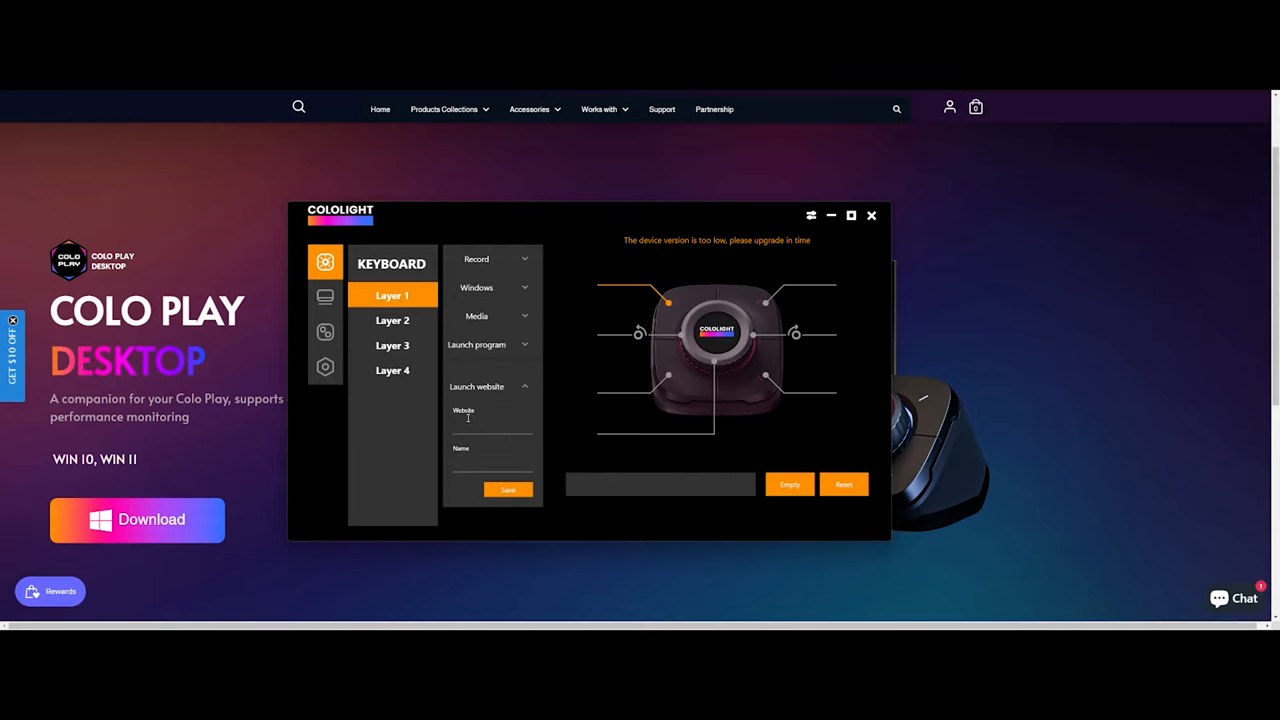
{"action": "type", "text": "you"}
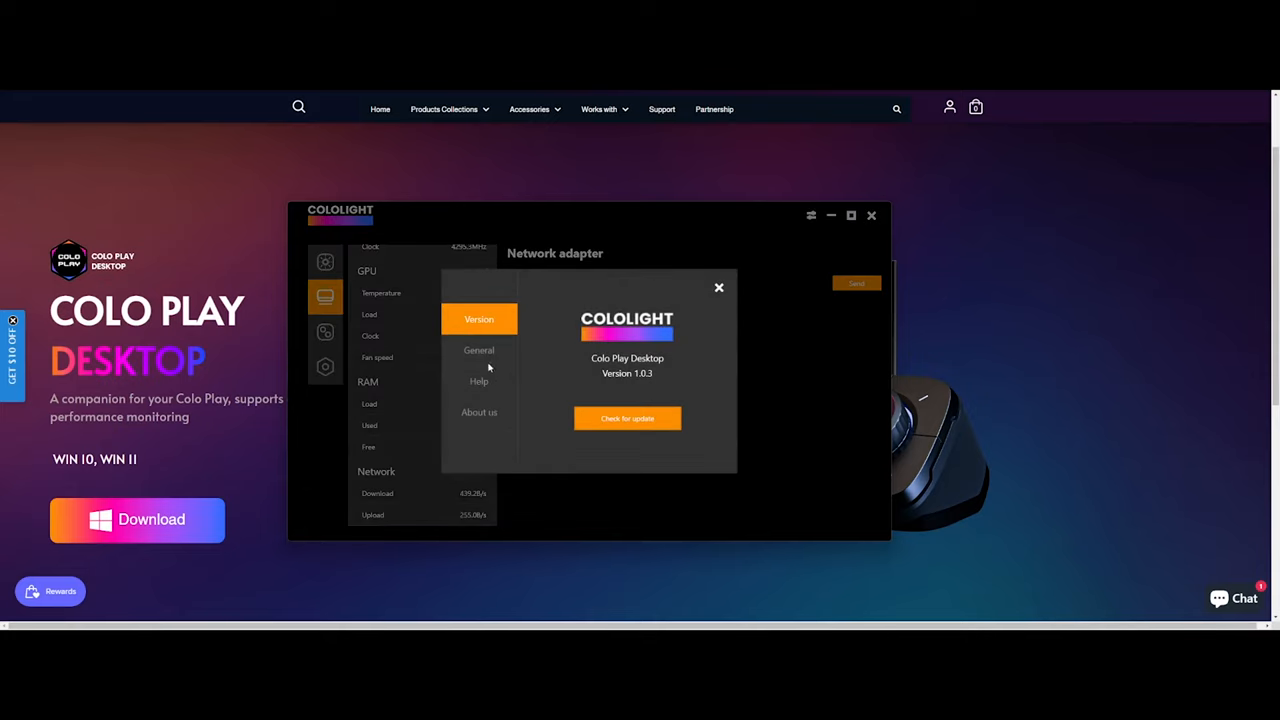
{"action": "mouse_move", "coordinate": [608, 302]}
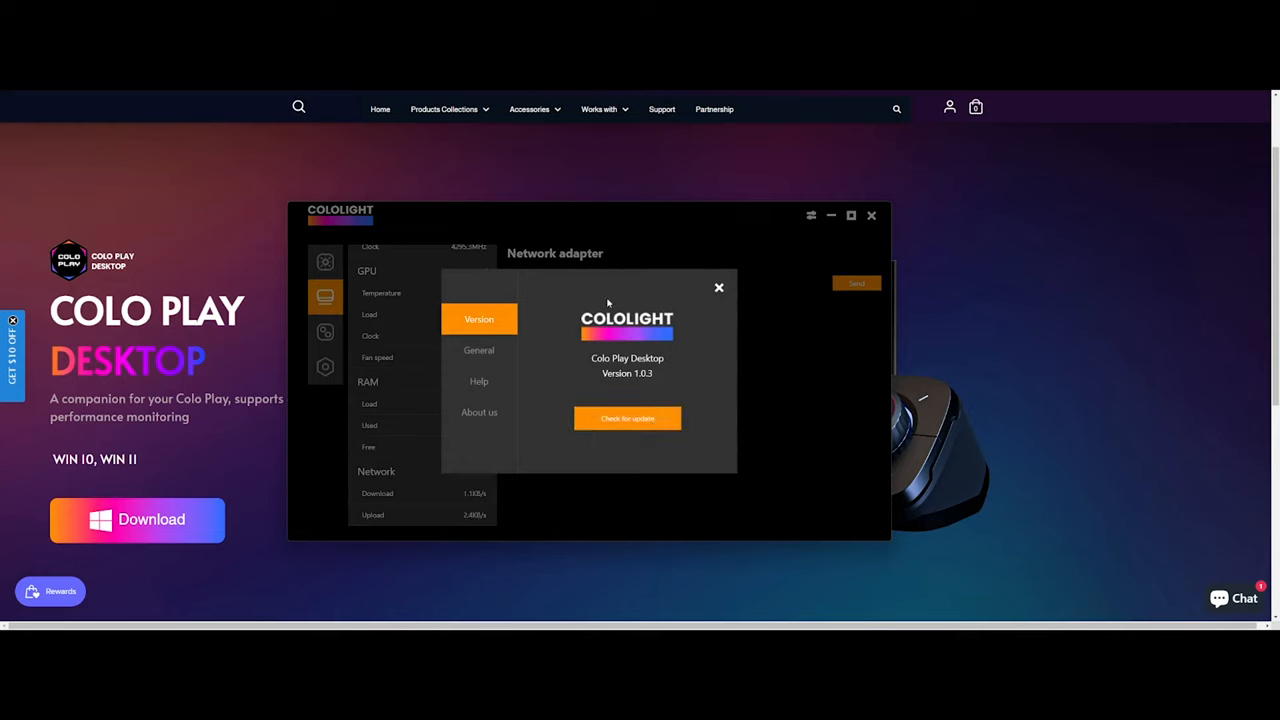
Step: Dismiss the version 1.0.3 dialog and return to the Layer 1 keyboard macros
{"action": "left_click", "coordinate": [718, 288]}
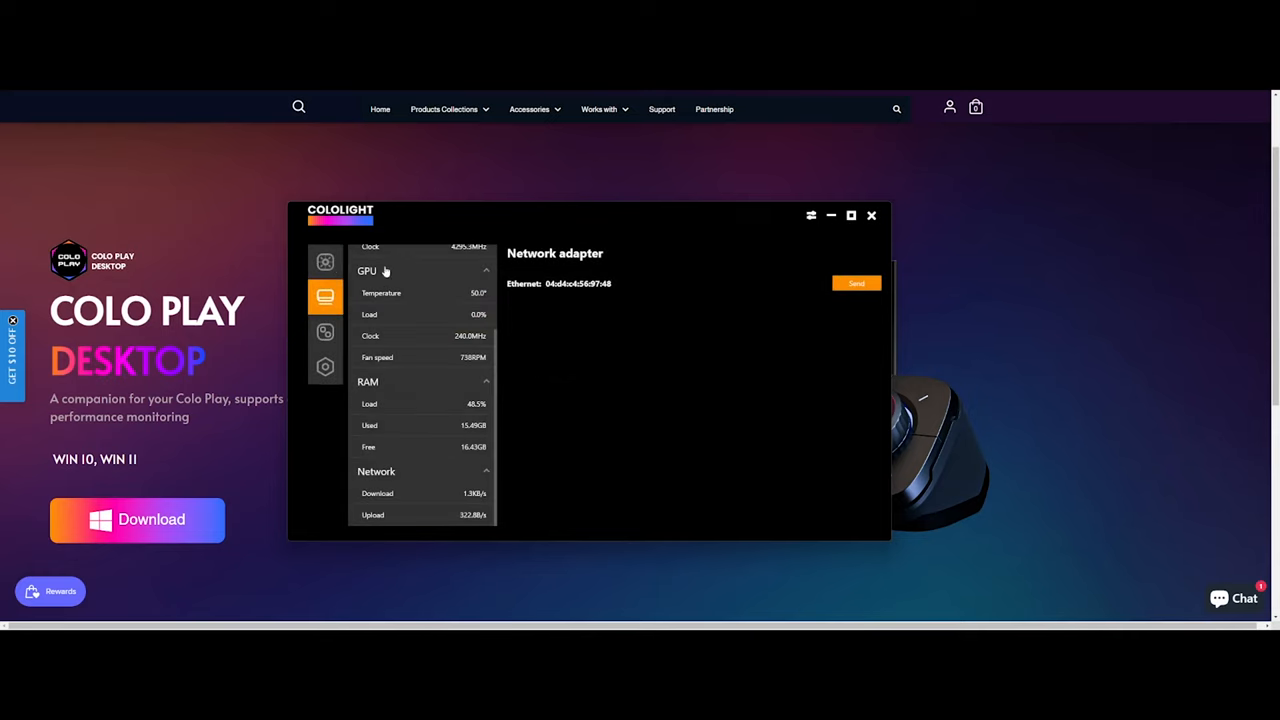
{"action": "left_click", "coordinate": [324, 262]}
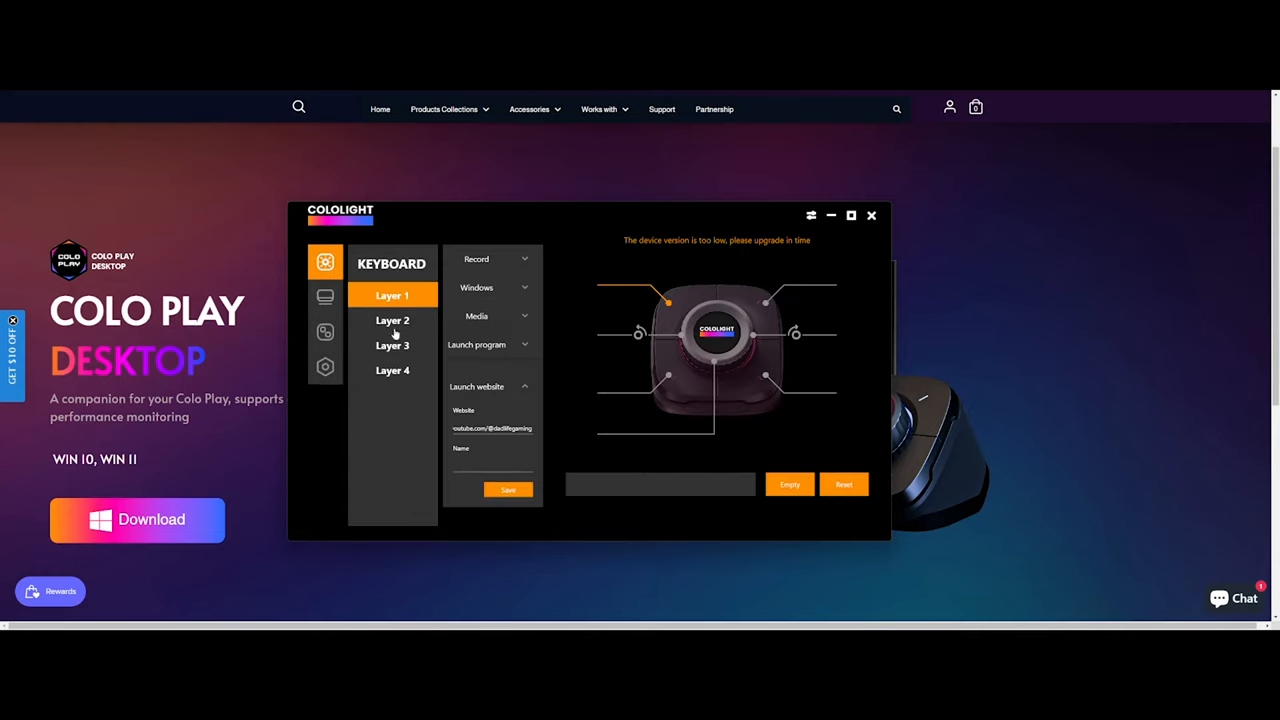
{"action": "mouse_move", "coordinate": [540, 296]}
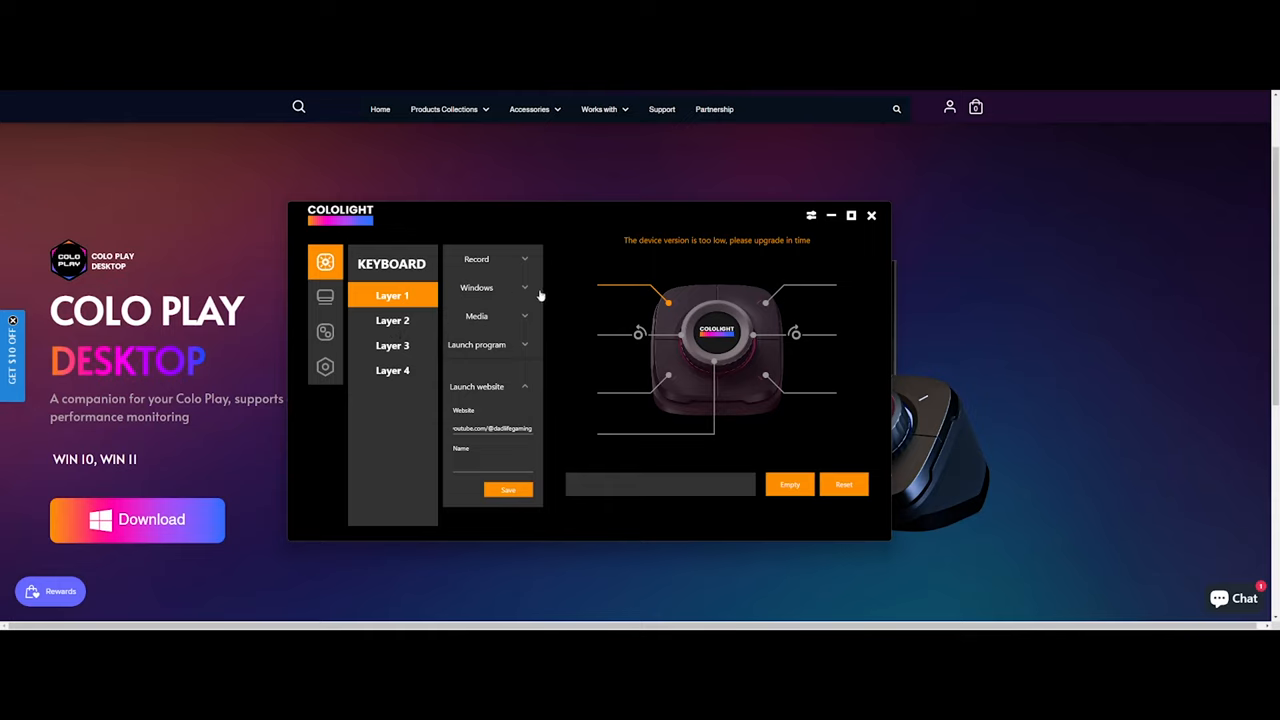